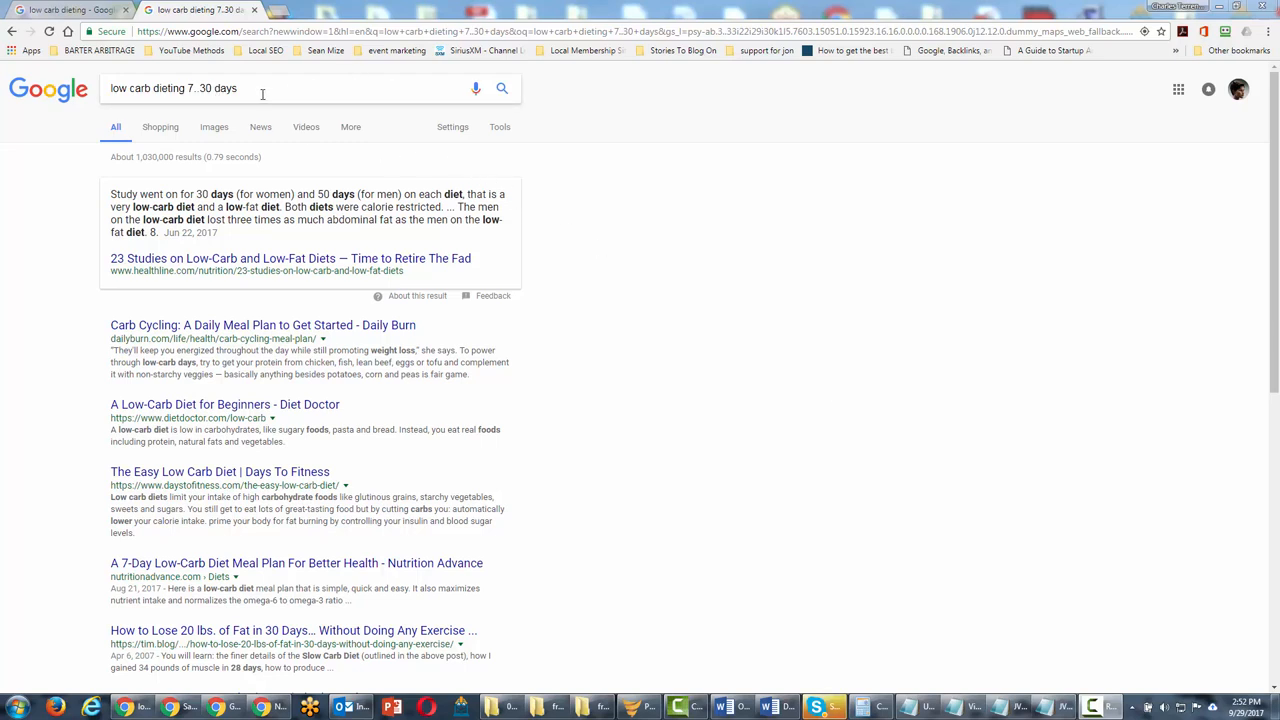
Step: Group 'low carb dieting' and '7..30 days' each in their own parentheses in the query
click(250, 88)
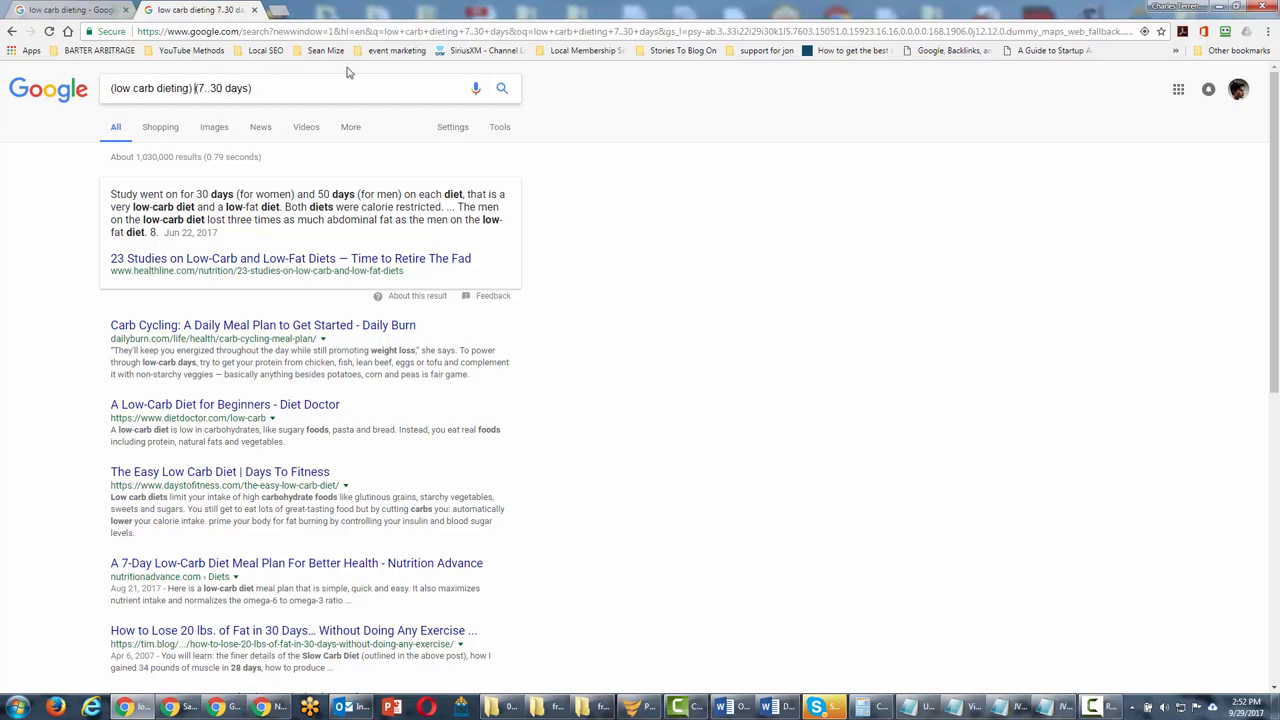
Step: Join the two parenthesized groups with AND and show results for (low carb dieting) AND (7..30 days)
text(AND)
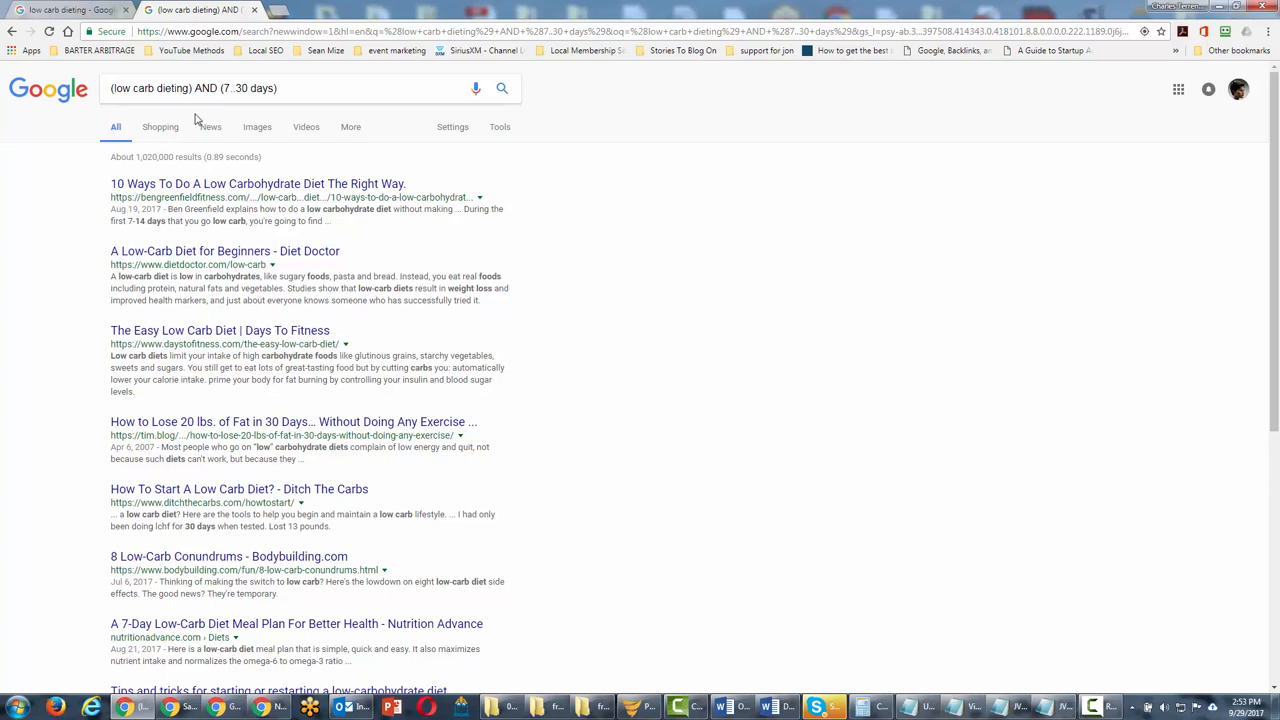
mouse_move(288, 98)
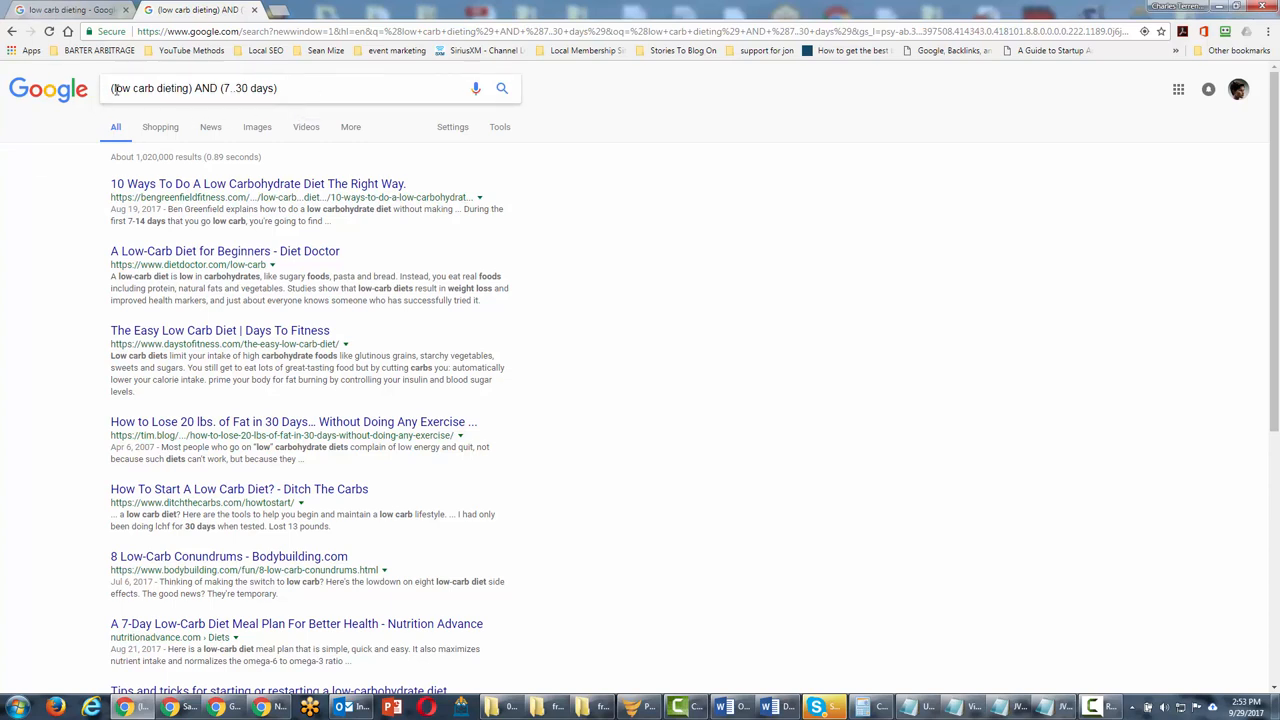
mouse_move(236, 110)
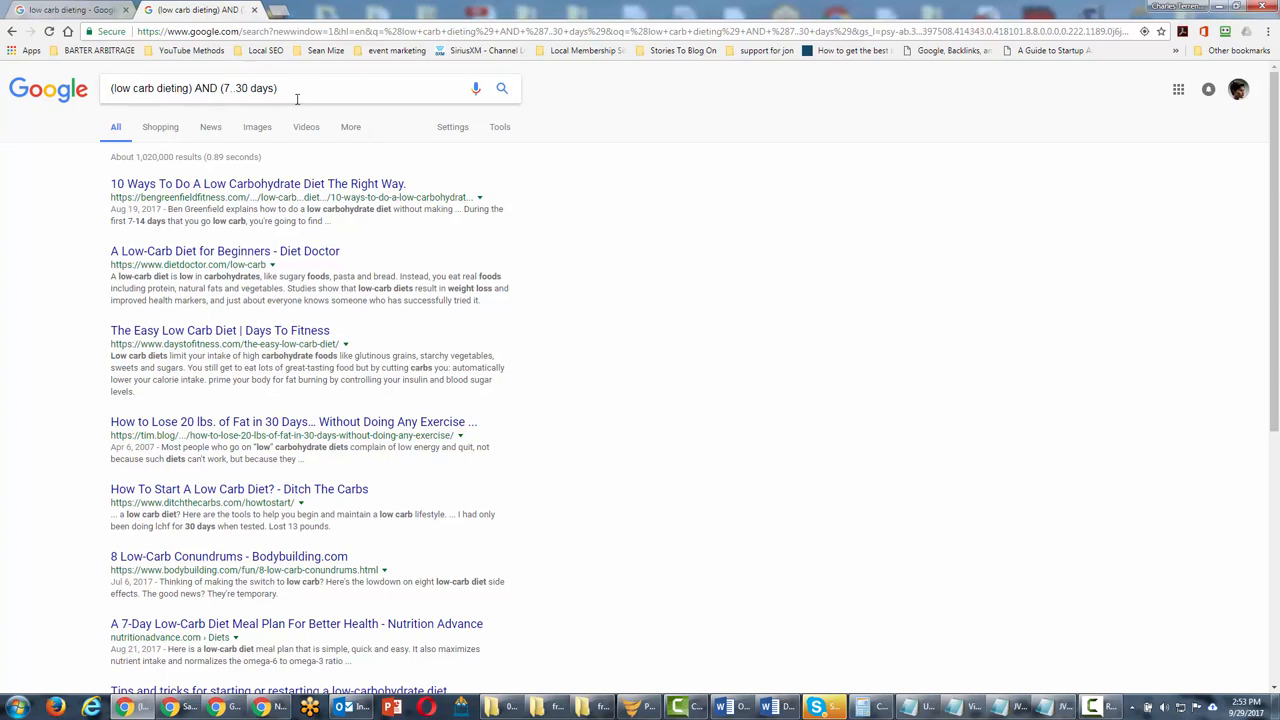
mouse_move(312, 96)
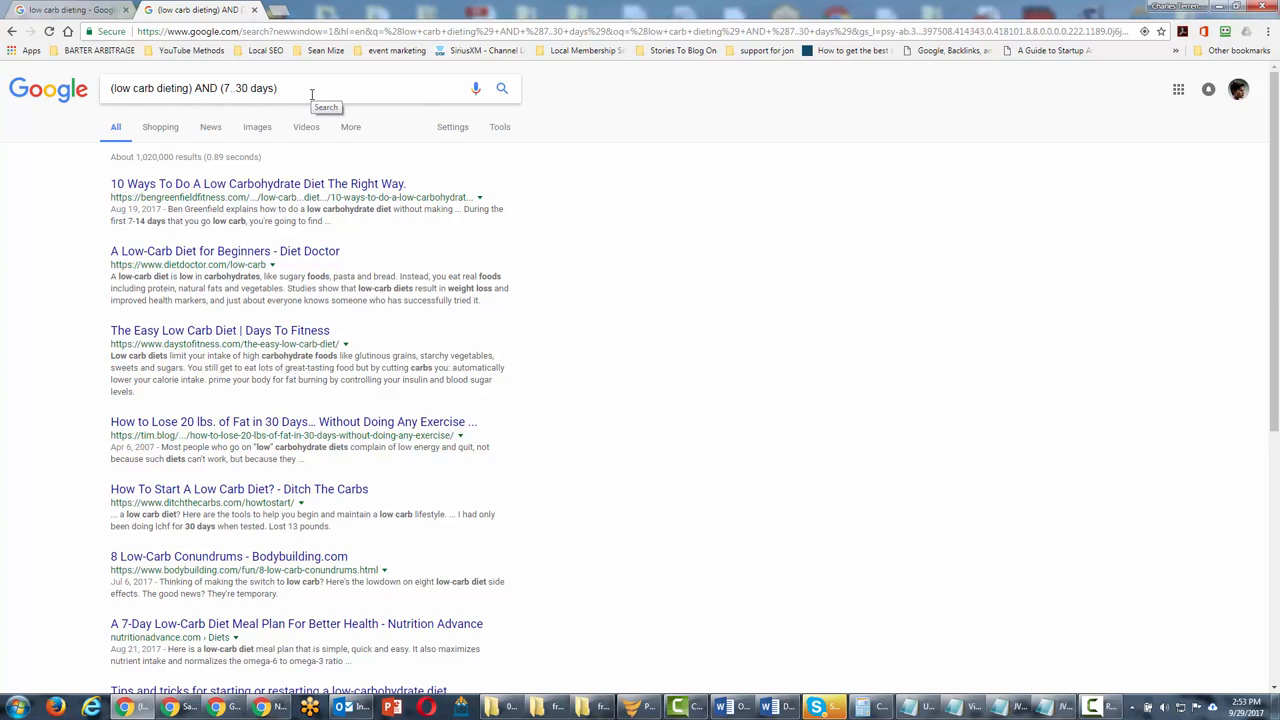